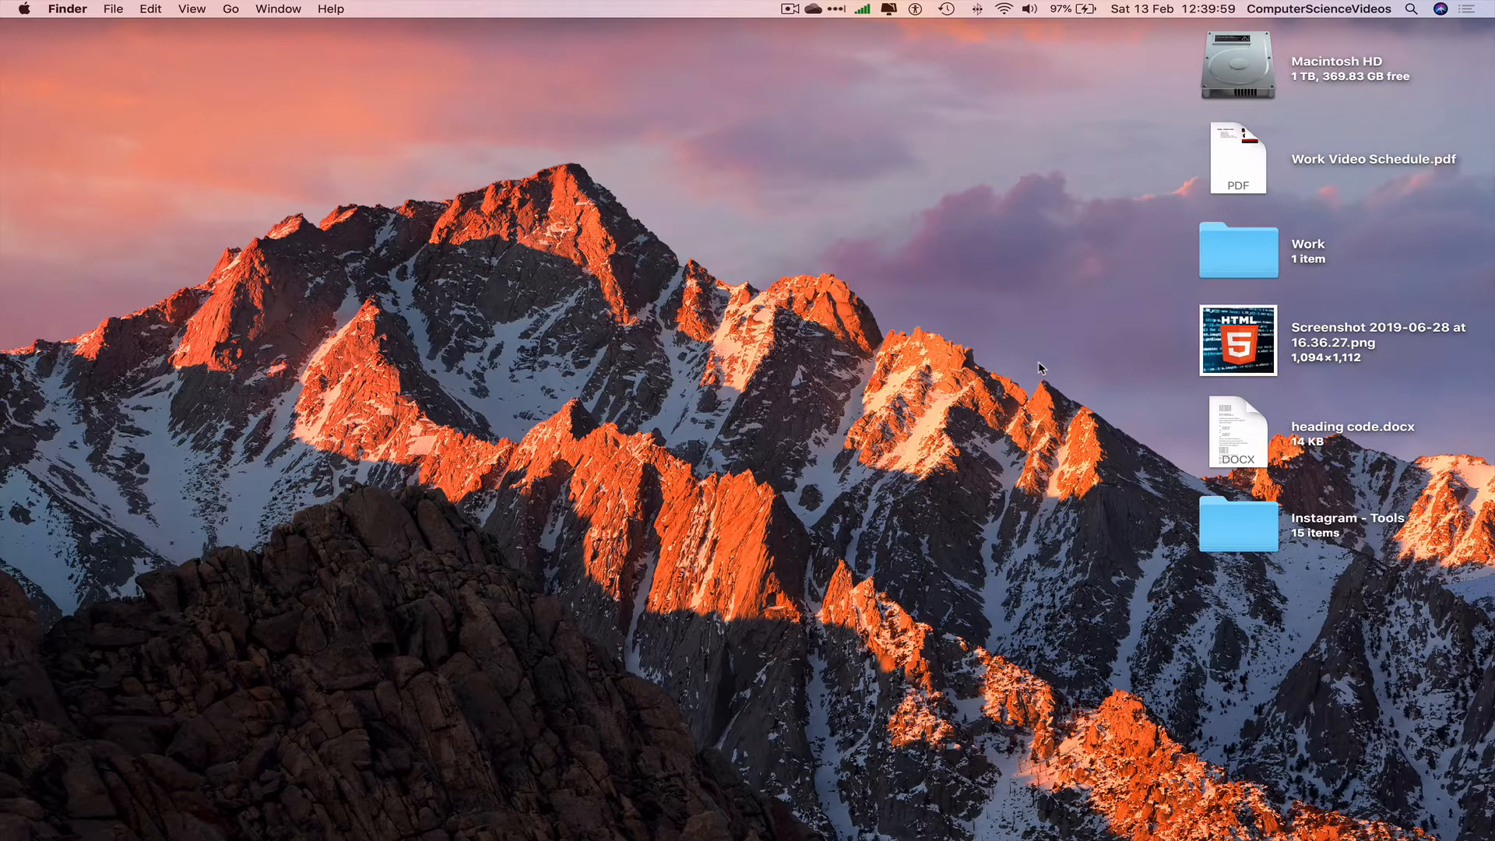
- Open the Work folder on the desktop and select Work Video Schedule.docx
{"action": "double_click", "coordinate": [1236, 249]}
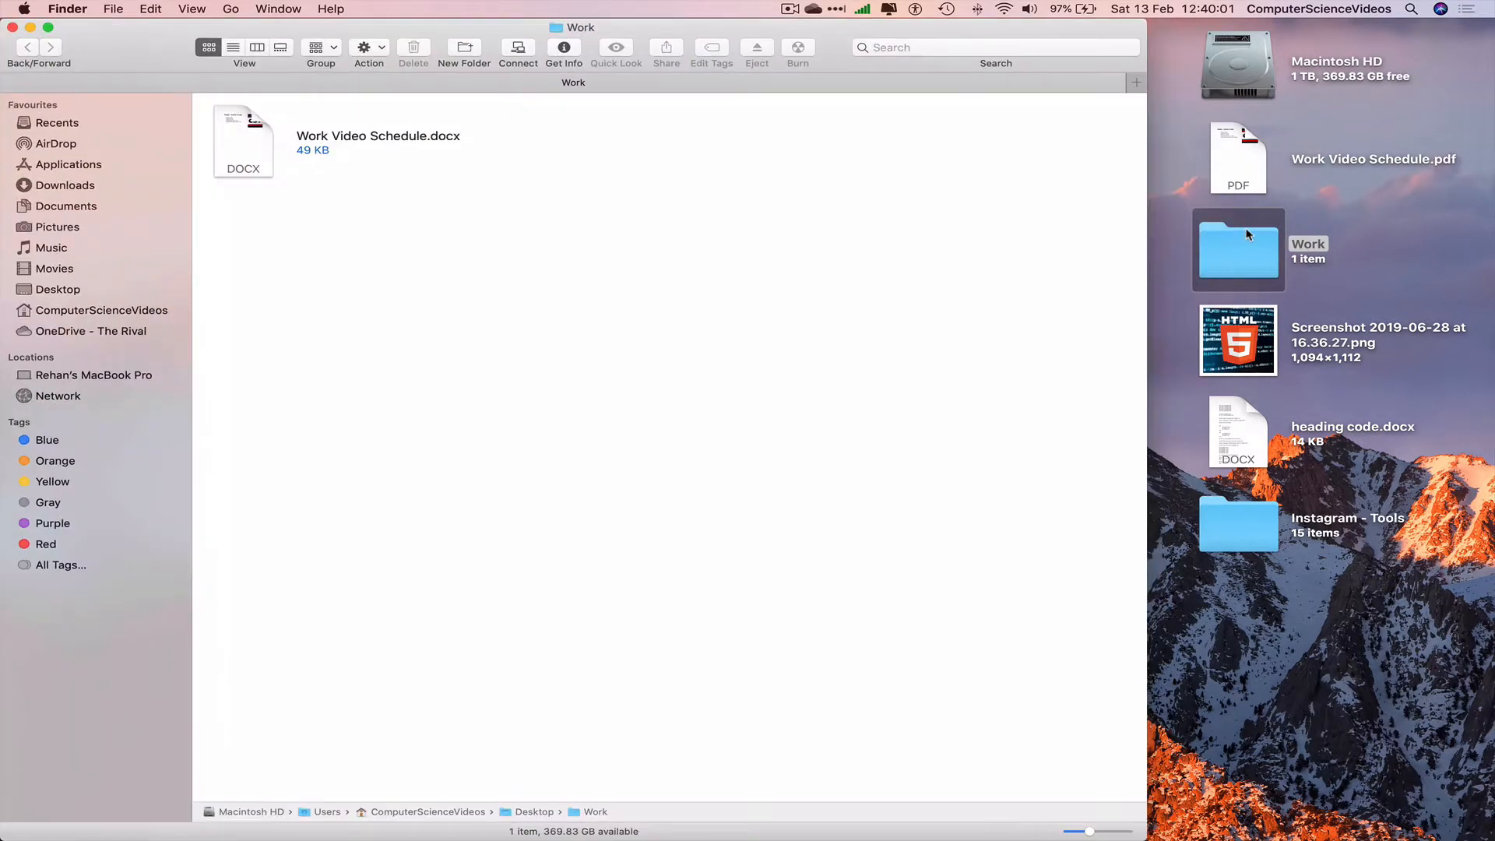
{"action": "mouse_move", "coordinate": [438, 140]}
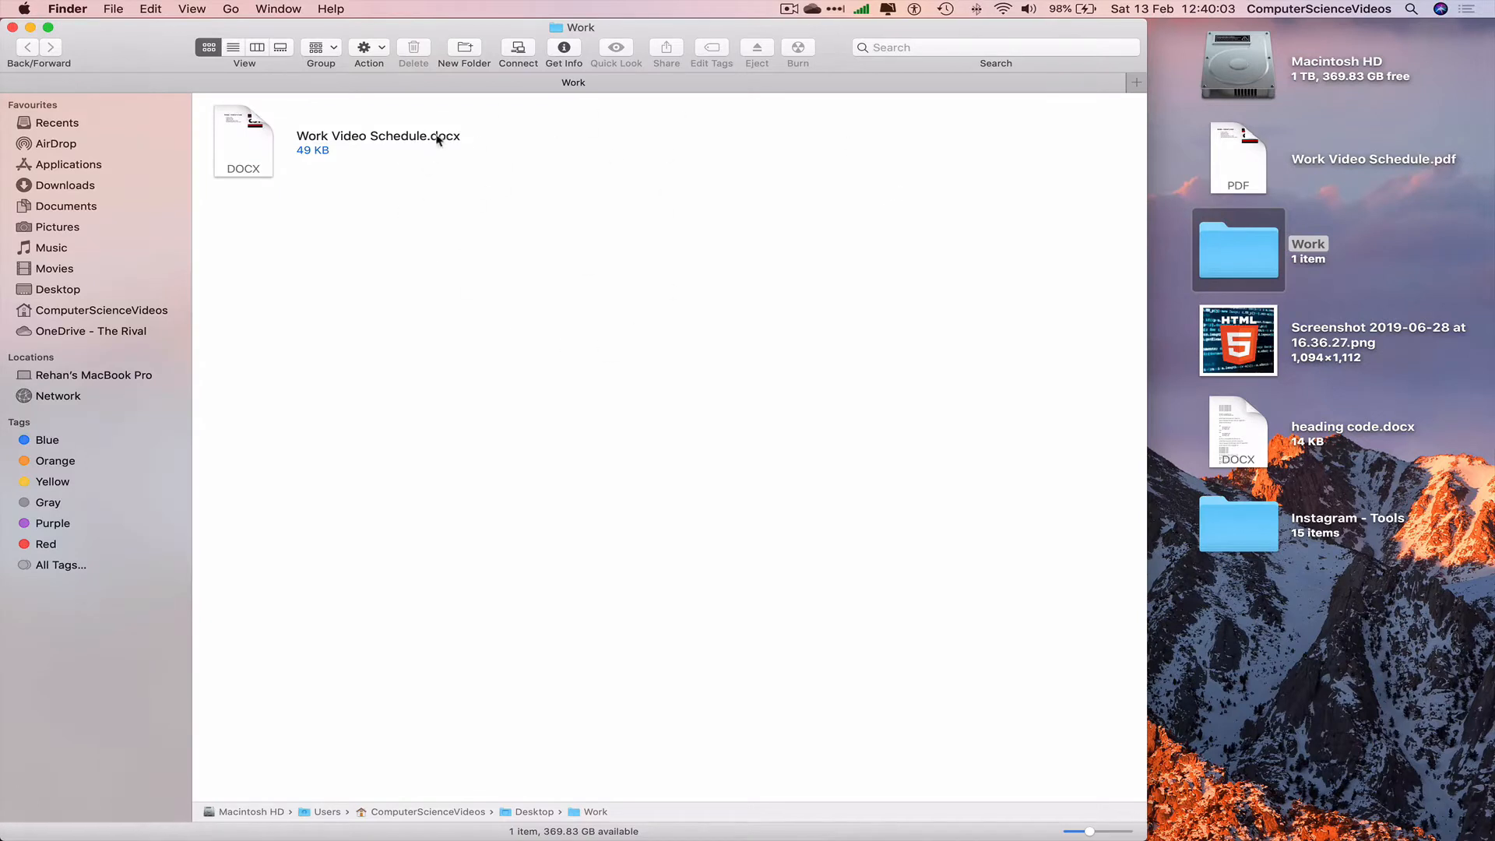
{"action": "mouse_move", "coordinate": [451, 159]}
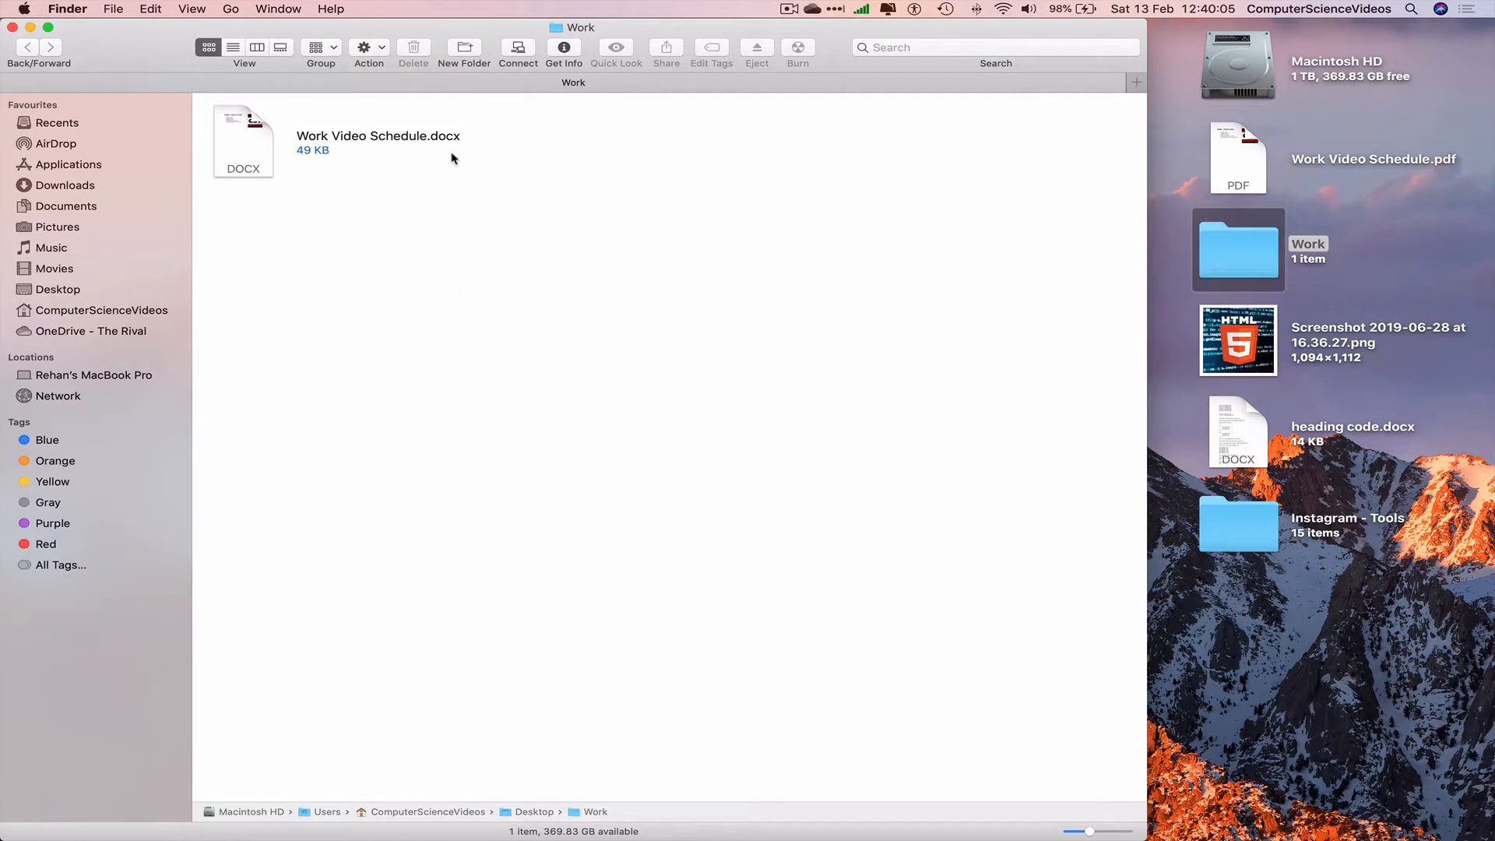
{"action": "left_click", "coordinate": [243, 141]}
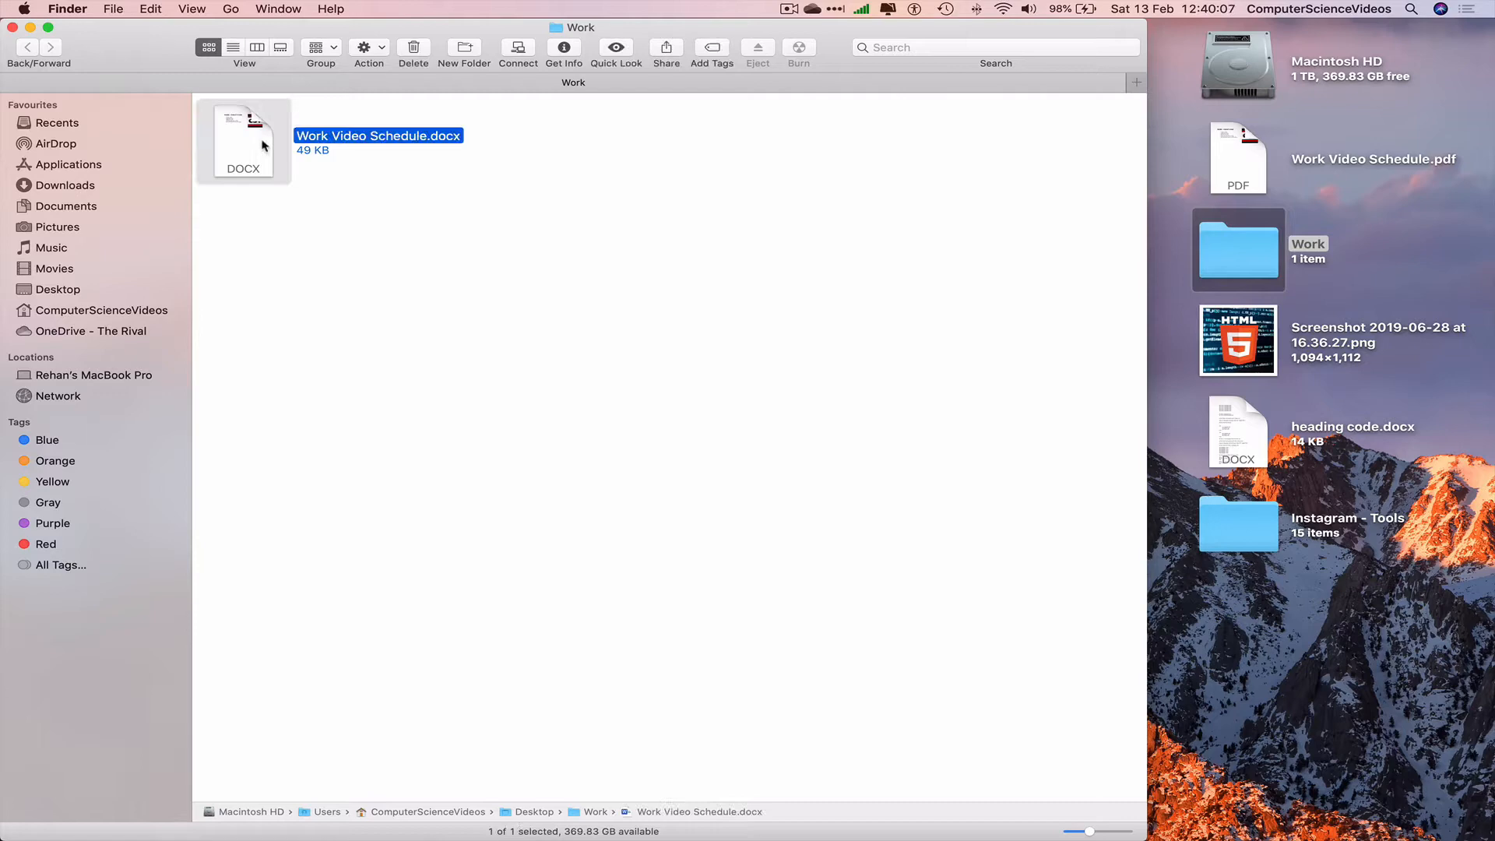
- Open Work Video Schedule.docx in Word and place the cursor in the task list text
{"action": "double_click", "coordinate": [243, 141]}
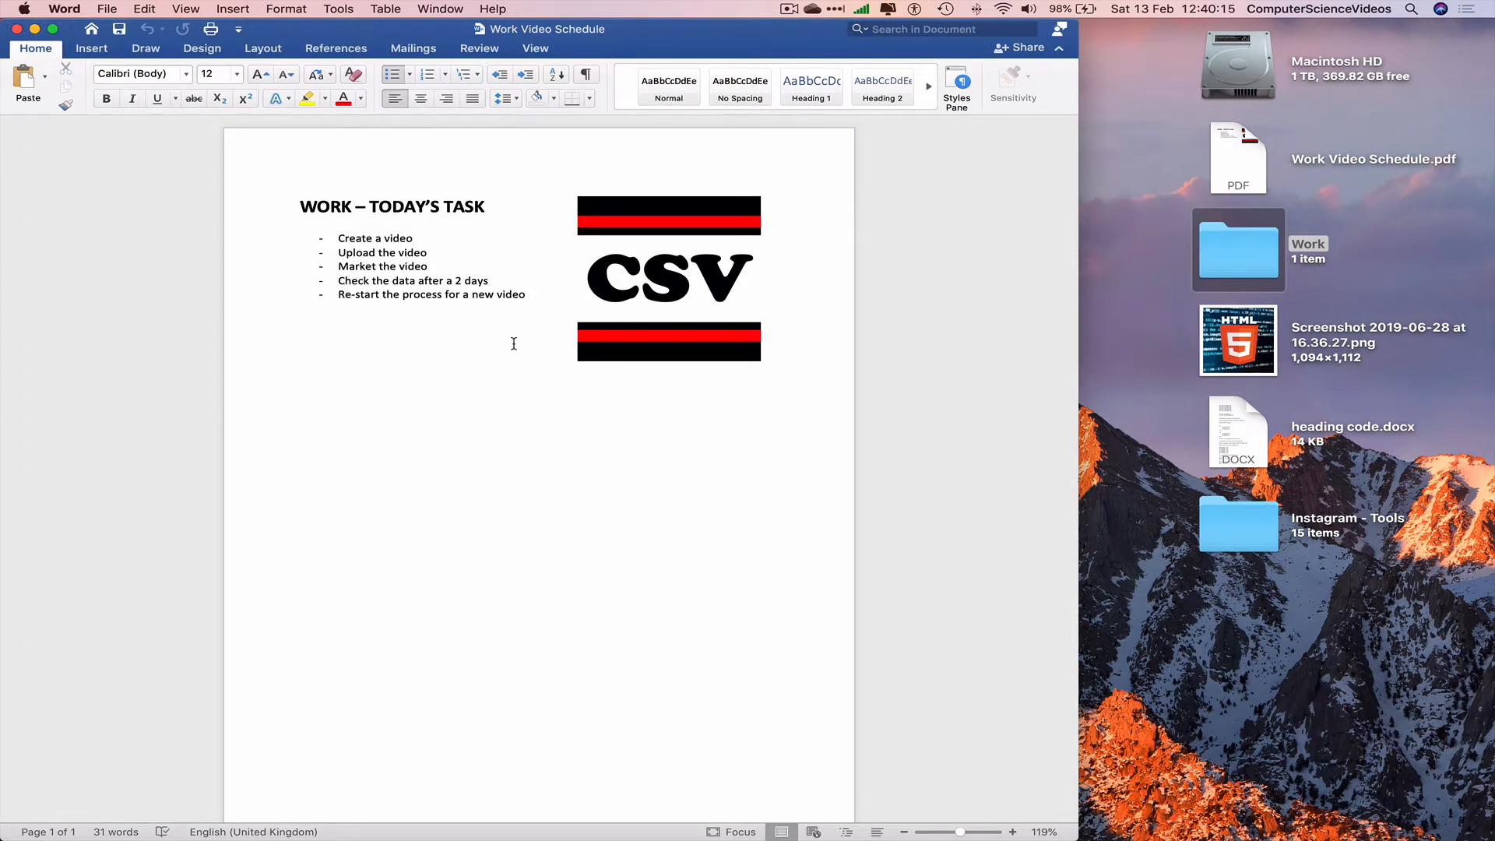
{"action": "left_click", "coordinate": [413, 236]}
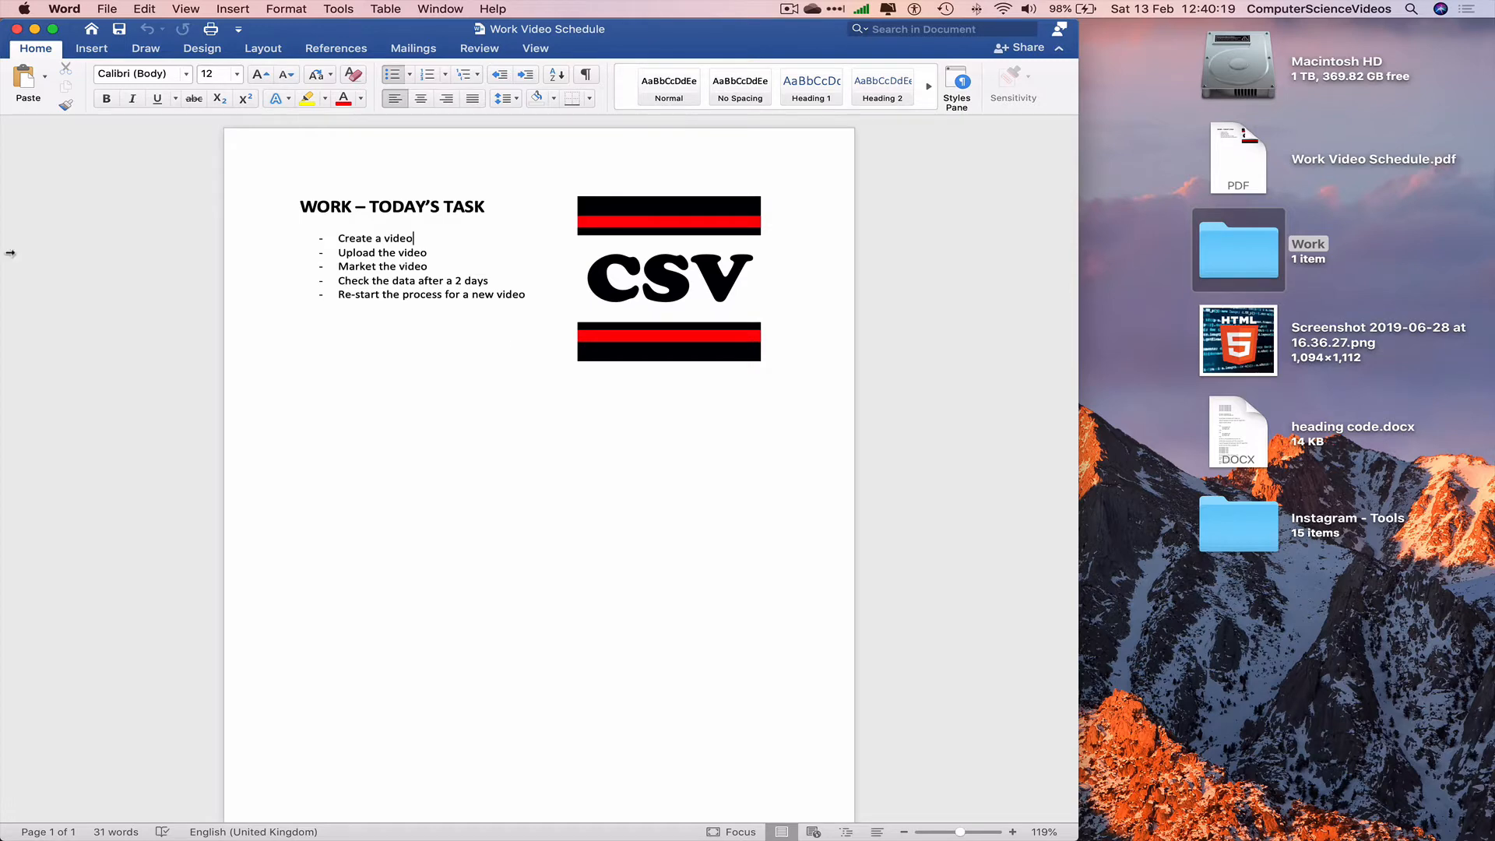
{"action": "left_click", "coordinate": [106, 9]}
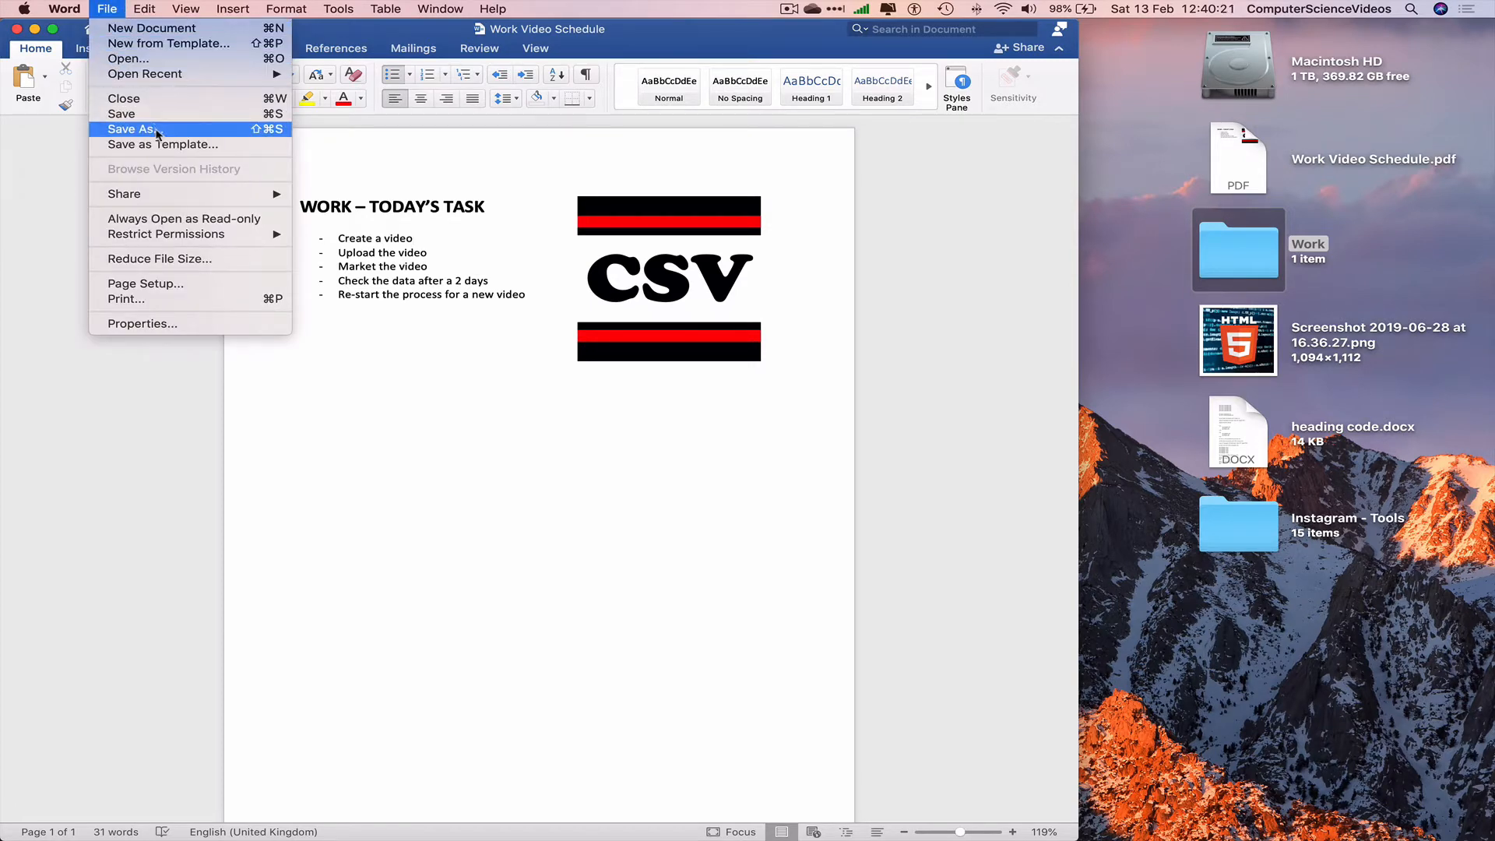
- Save the document to the Desktop as Web Page, Filtered (.htm), confirming the format warning
{"action": "left_click", "coordinate": [134, 130]}
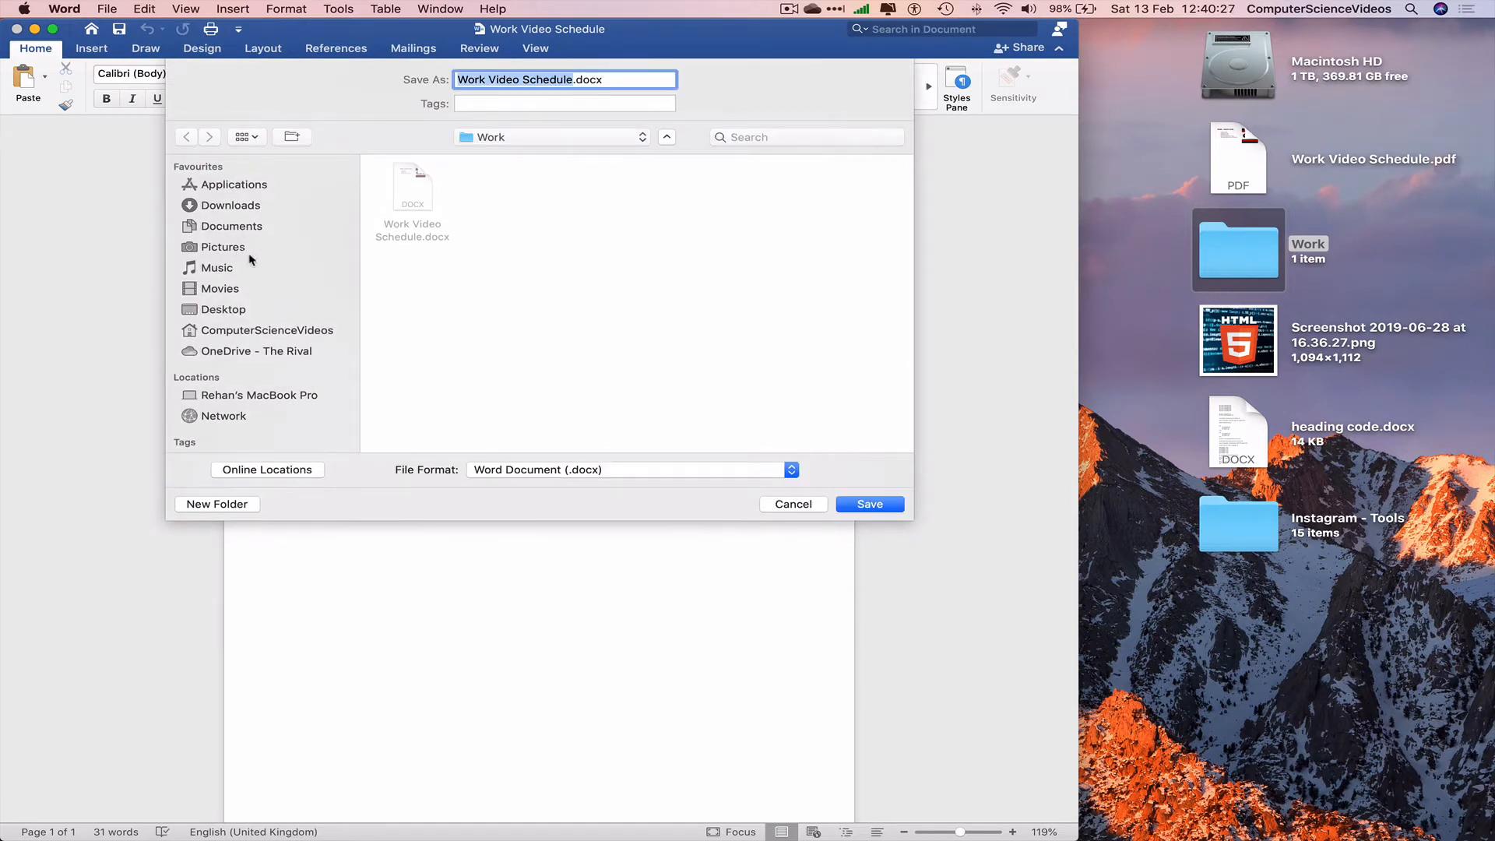
{"action": "left_click", "coordinate": [223, 309]}
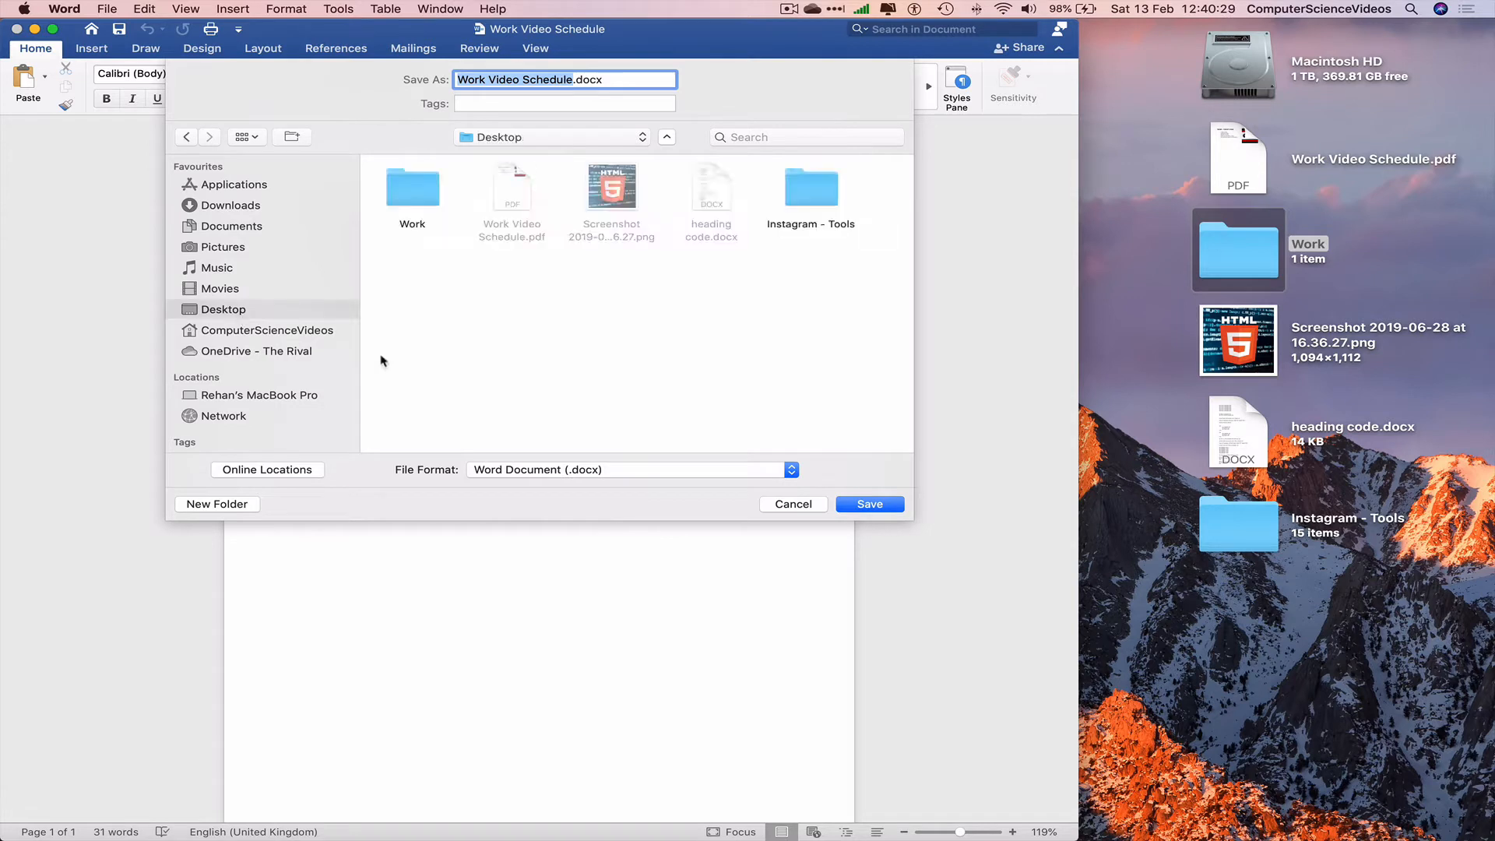
{"action": "mouse_move", "coordinate": [654, 473]}
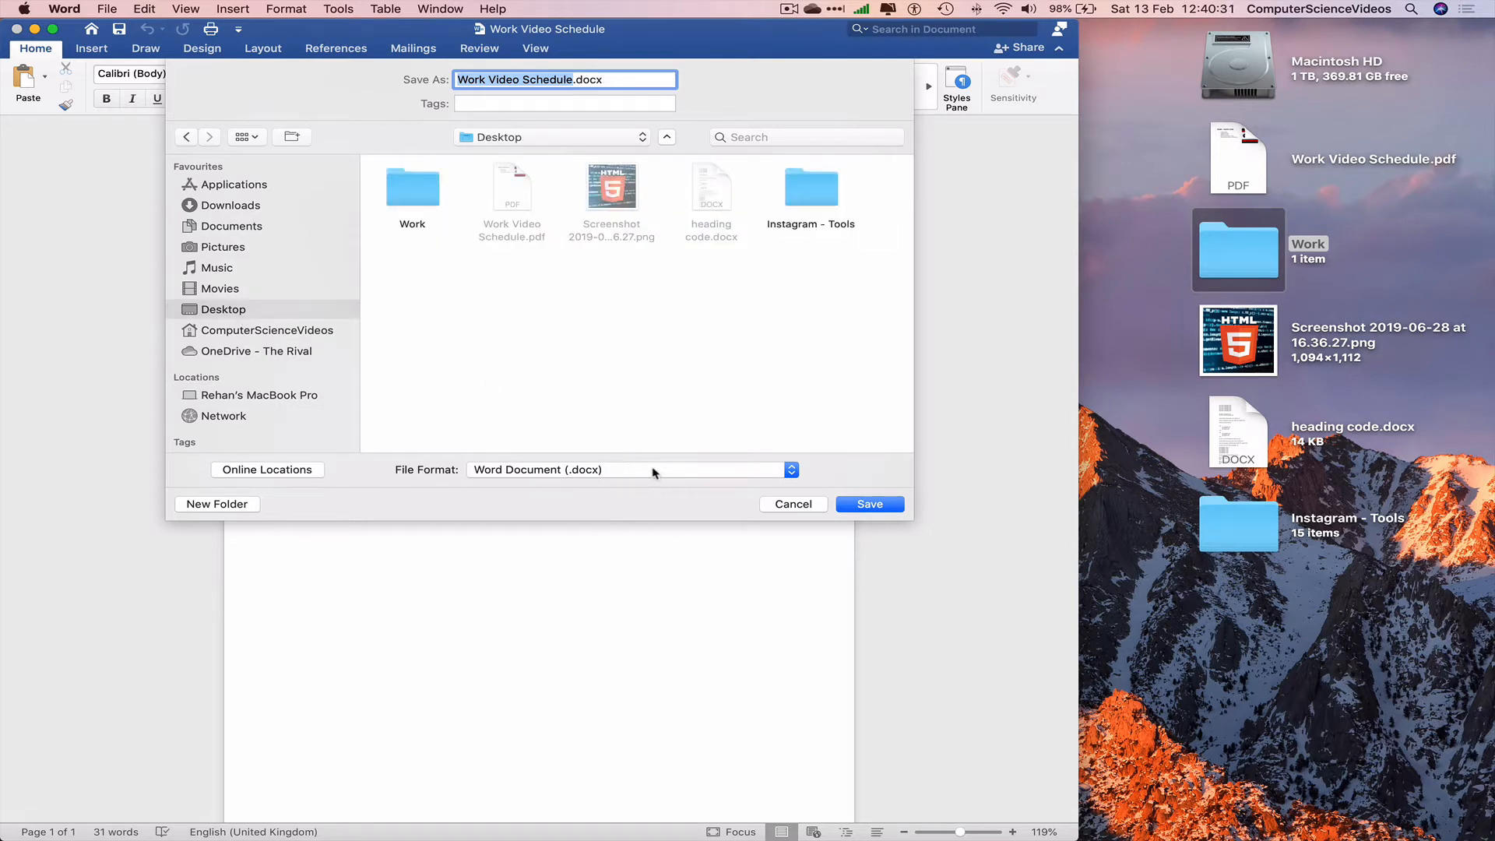
{"action": "left_click", "coordinate": [629, 469]}
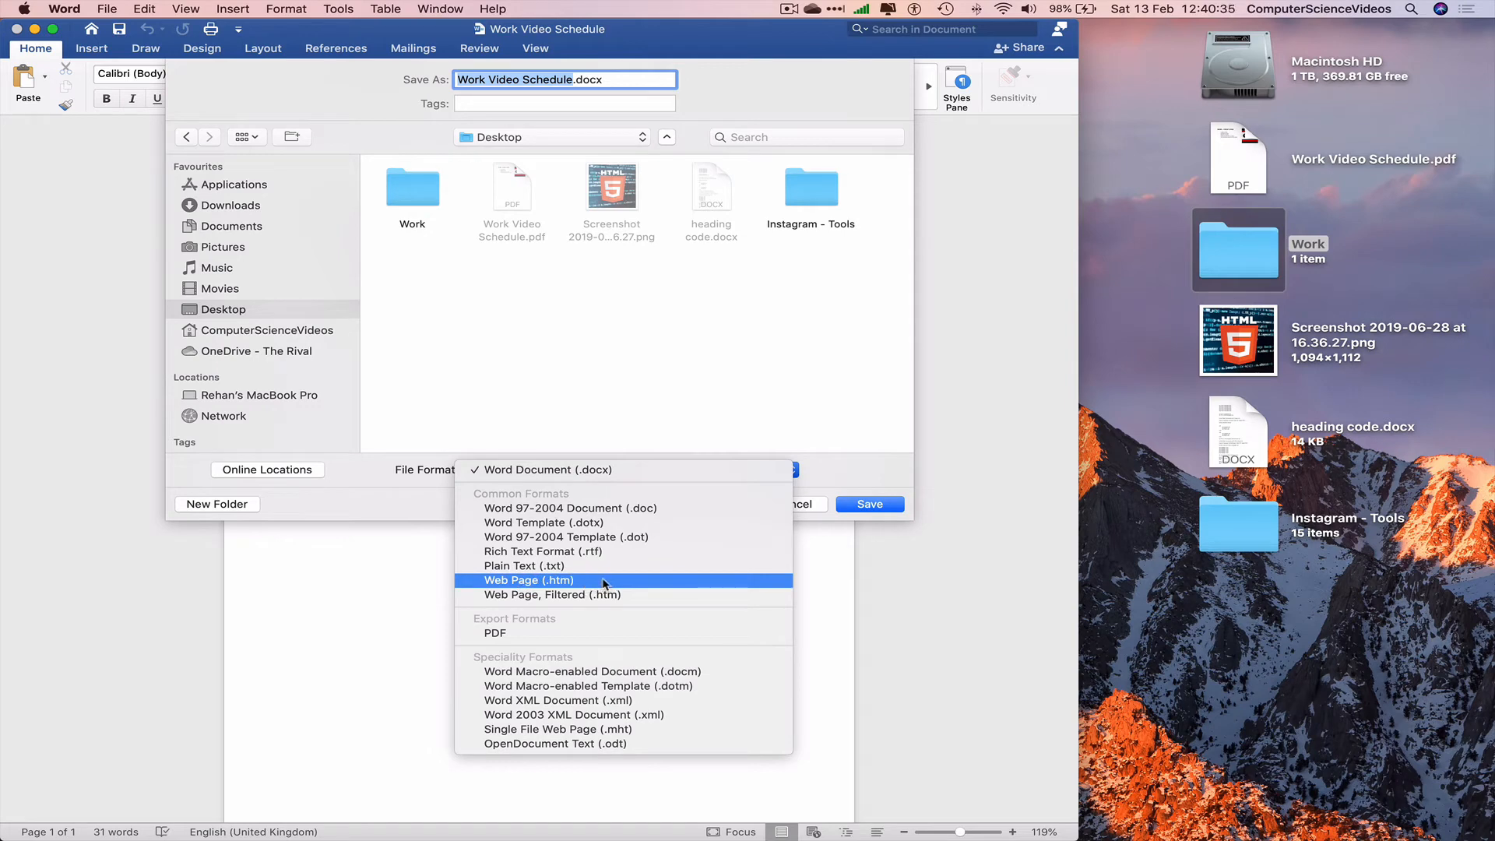
{"action": "left_click", "coordinate": [551, 593]}
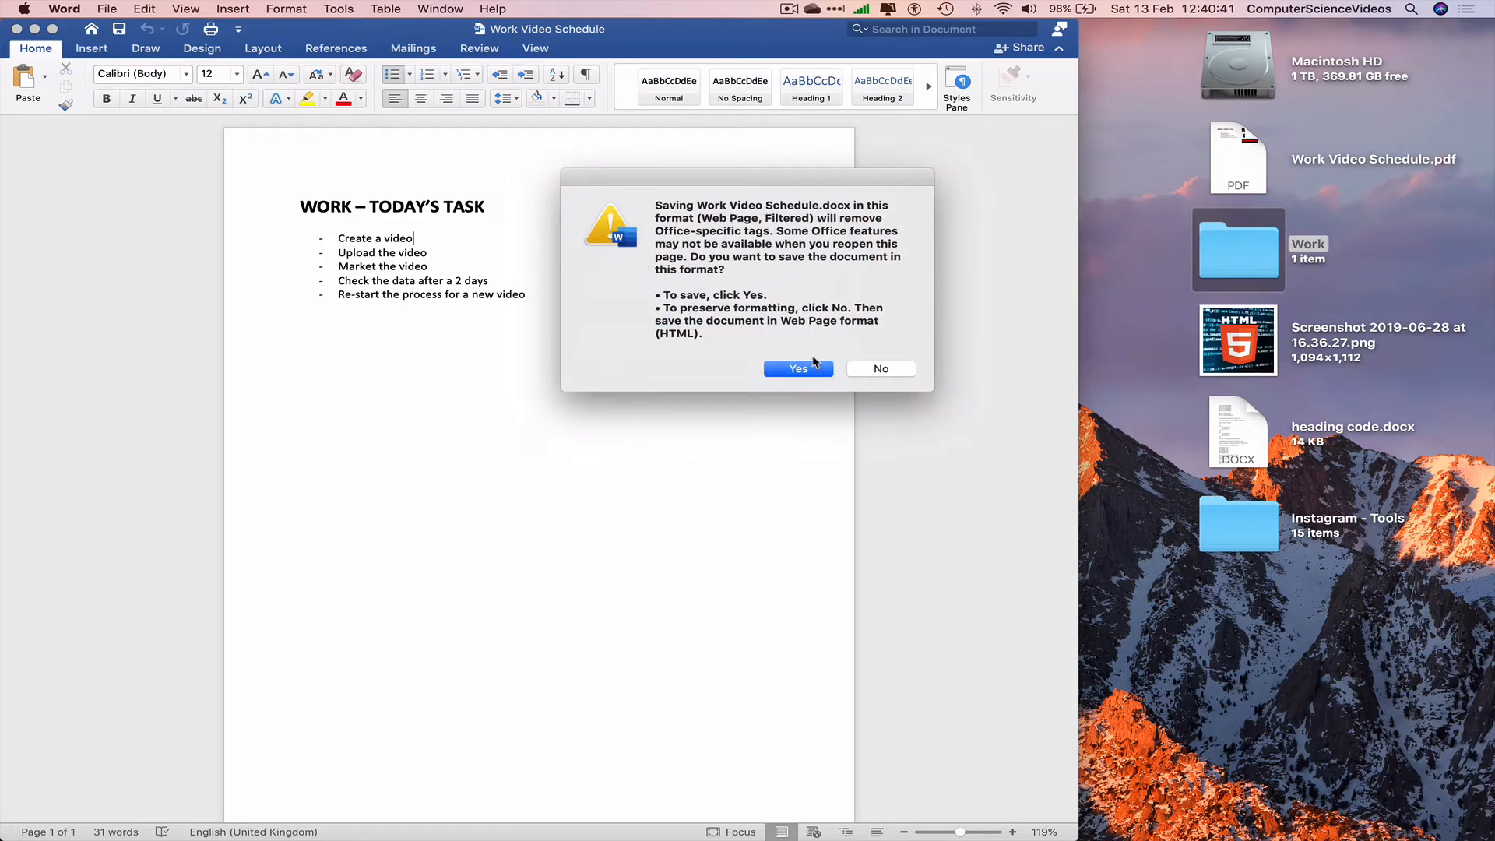
{"action": "left_click", "coordinate": [797, 369]}
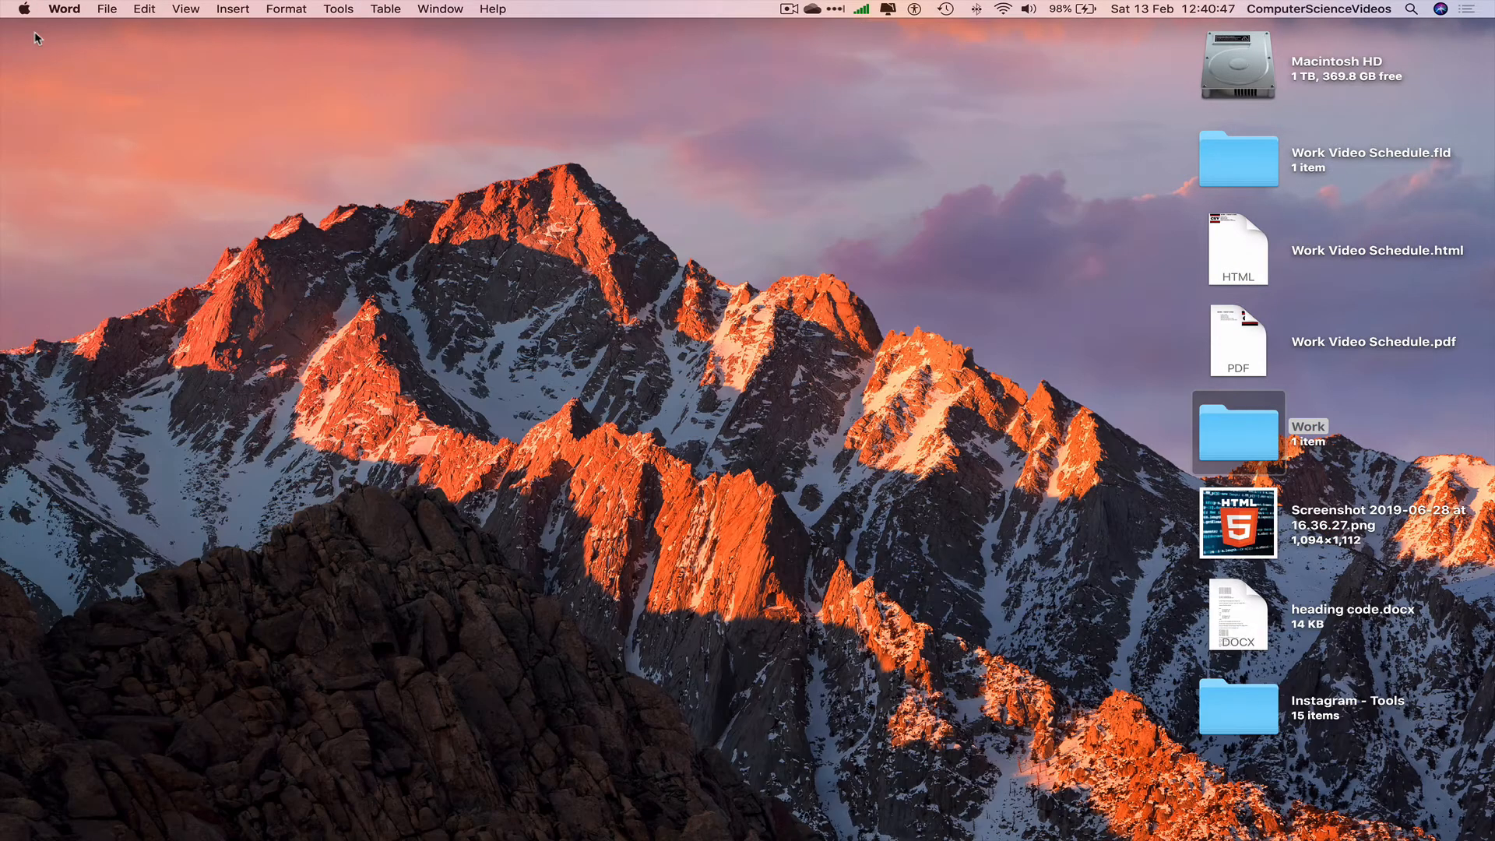
- Switch to the Finder desktop and select the new Work Video Schedule.html file
{"action": "left_click", "coordinate": [849, 149]}
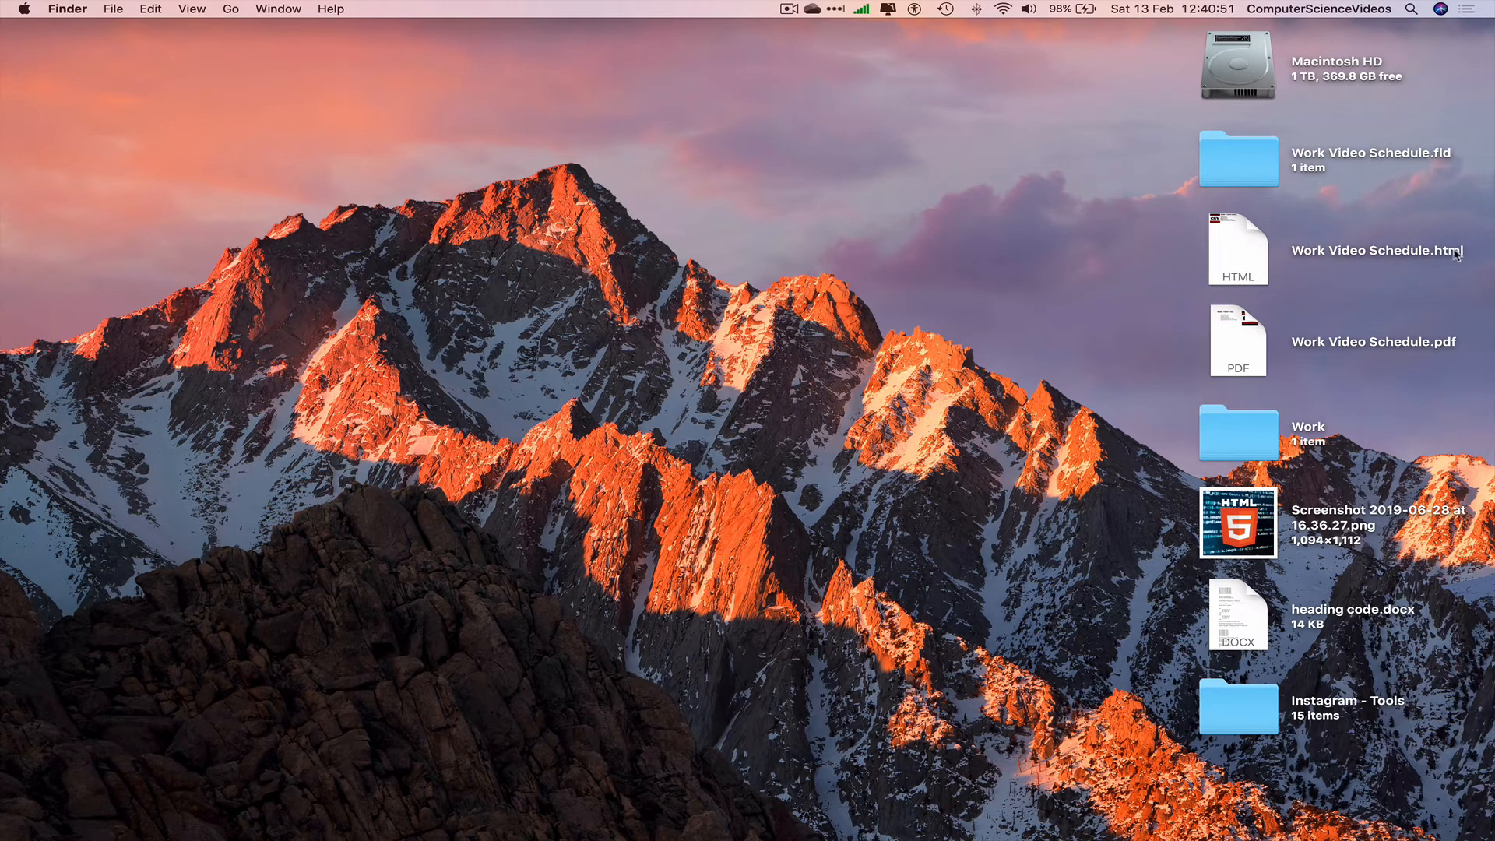
{"action": "left_click", "coordinate": [1237, 249]}
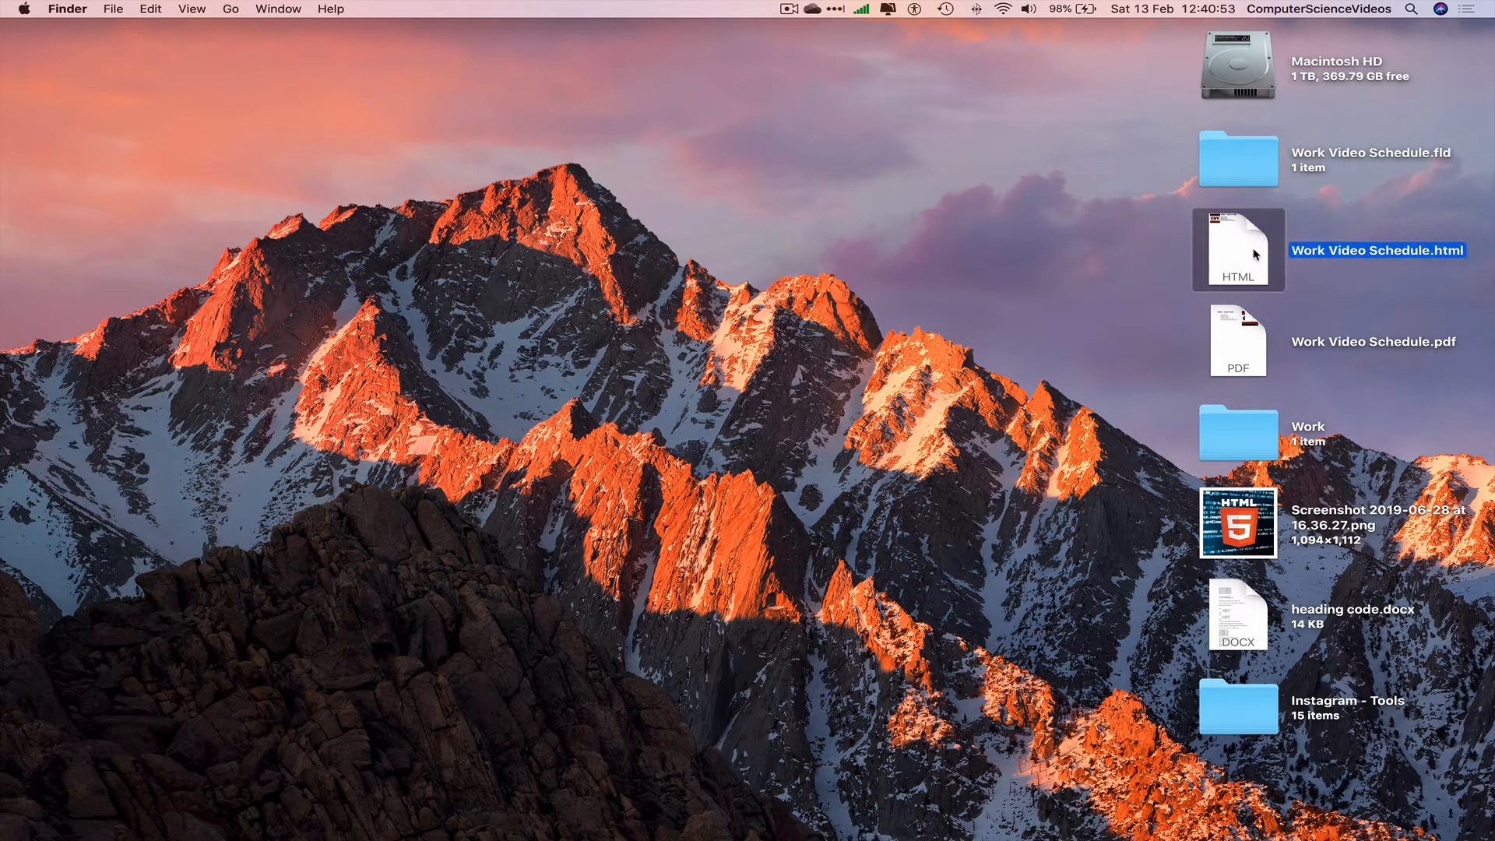
- Open Work Video Schedule.html as a rendered web page in Safari
{"action": "double_click", "coordinate": [1236, 249]}
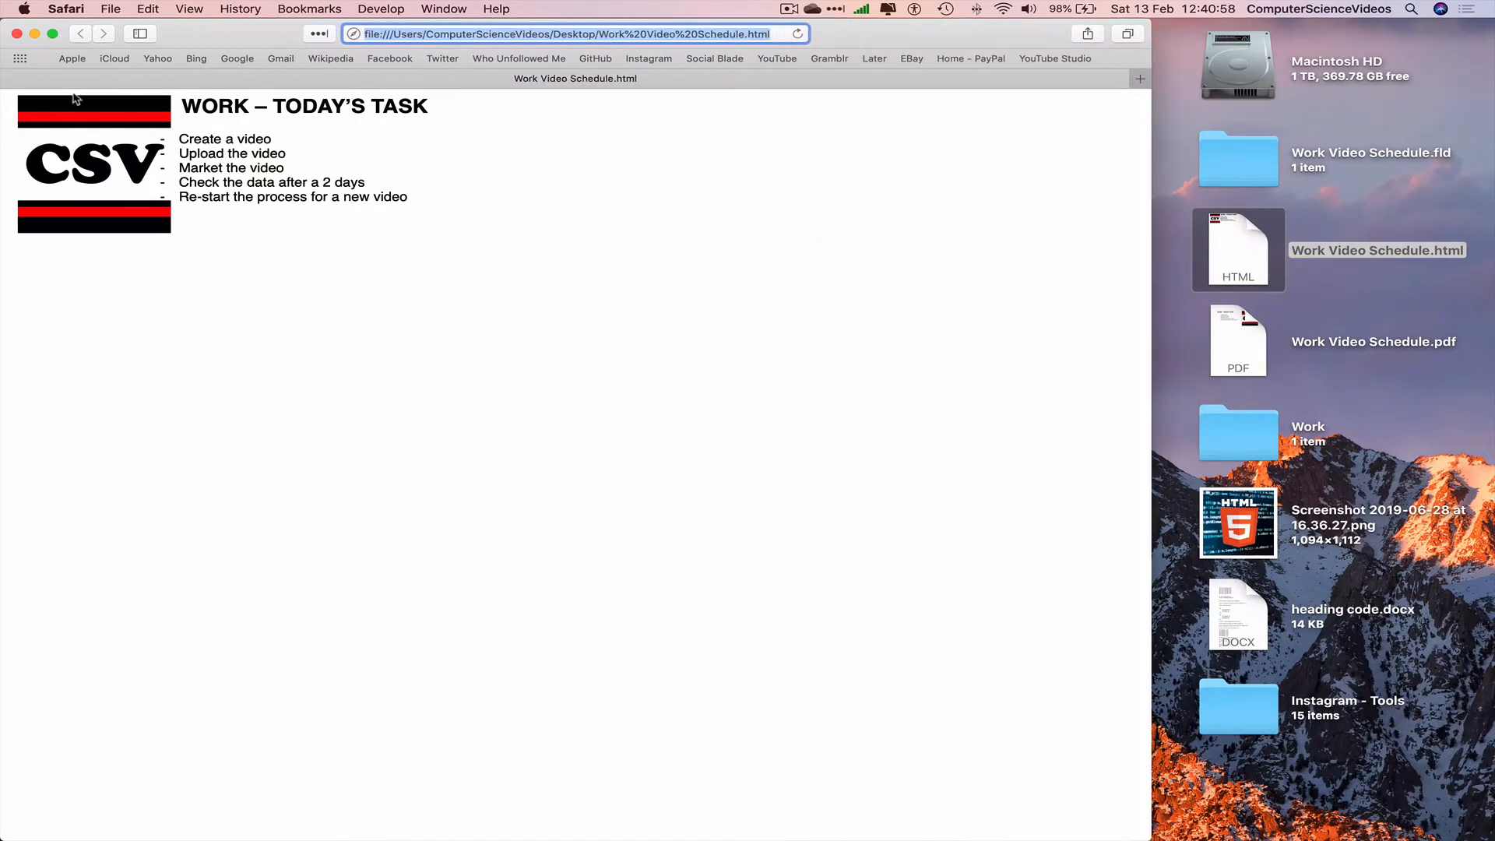
{"action": "mouse_move", "coordinate": [14, 104]}
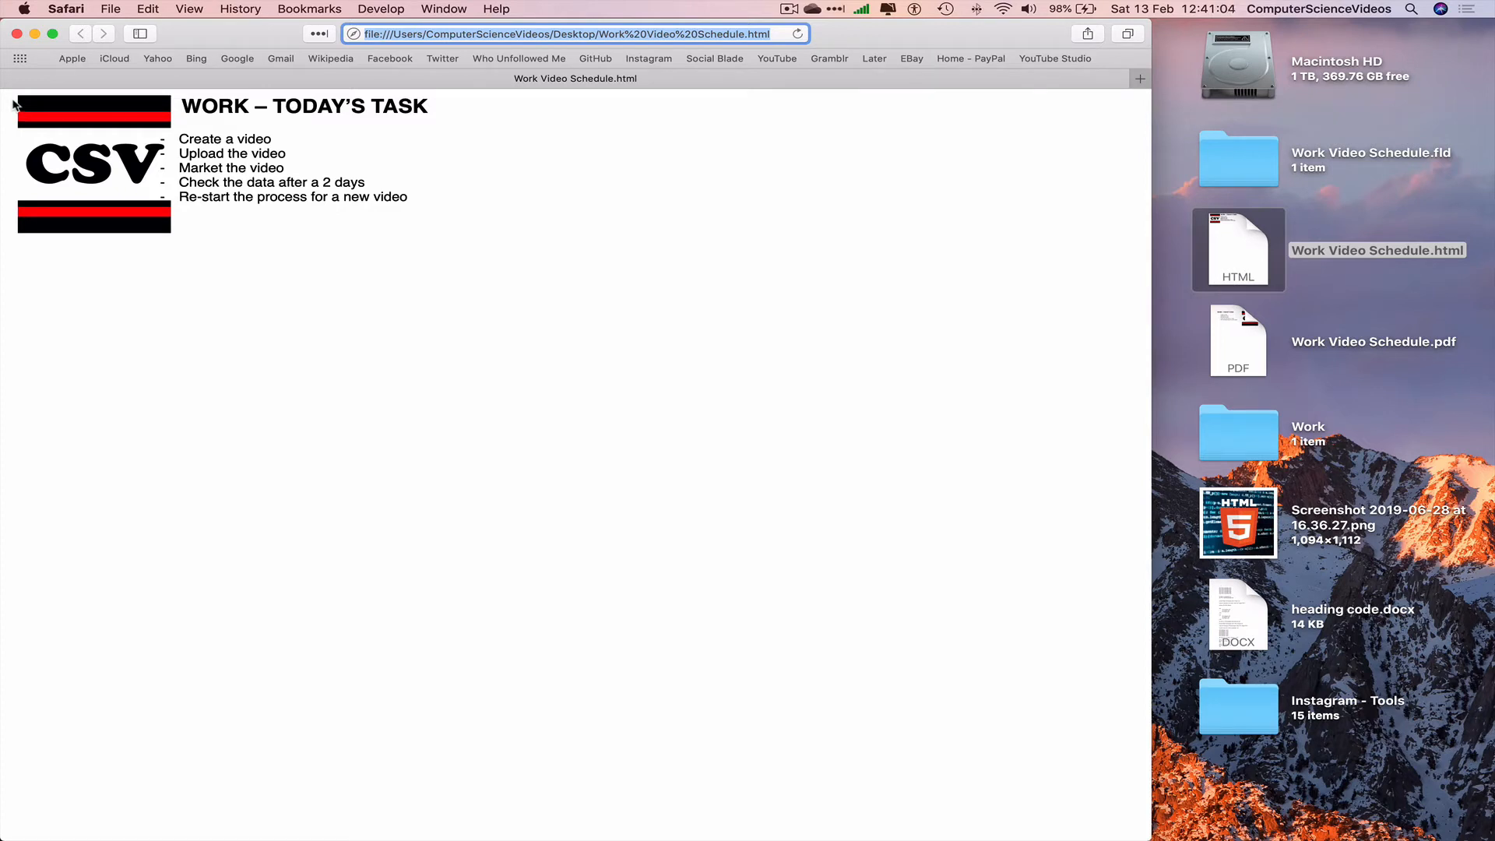
{"action": "left_click", "coordinate": [65, 9]}
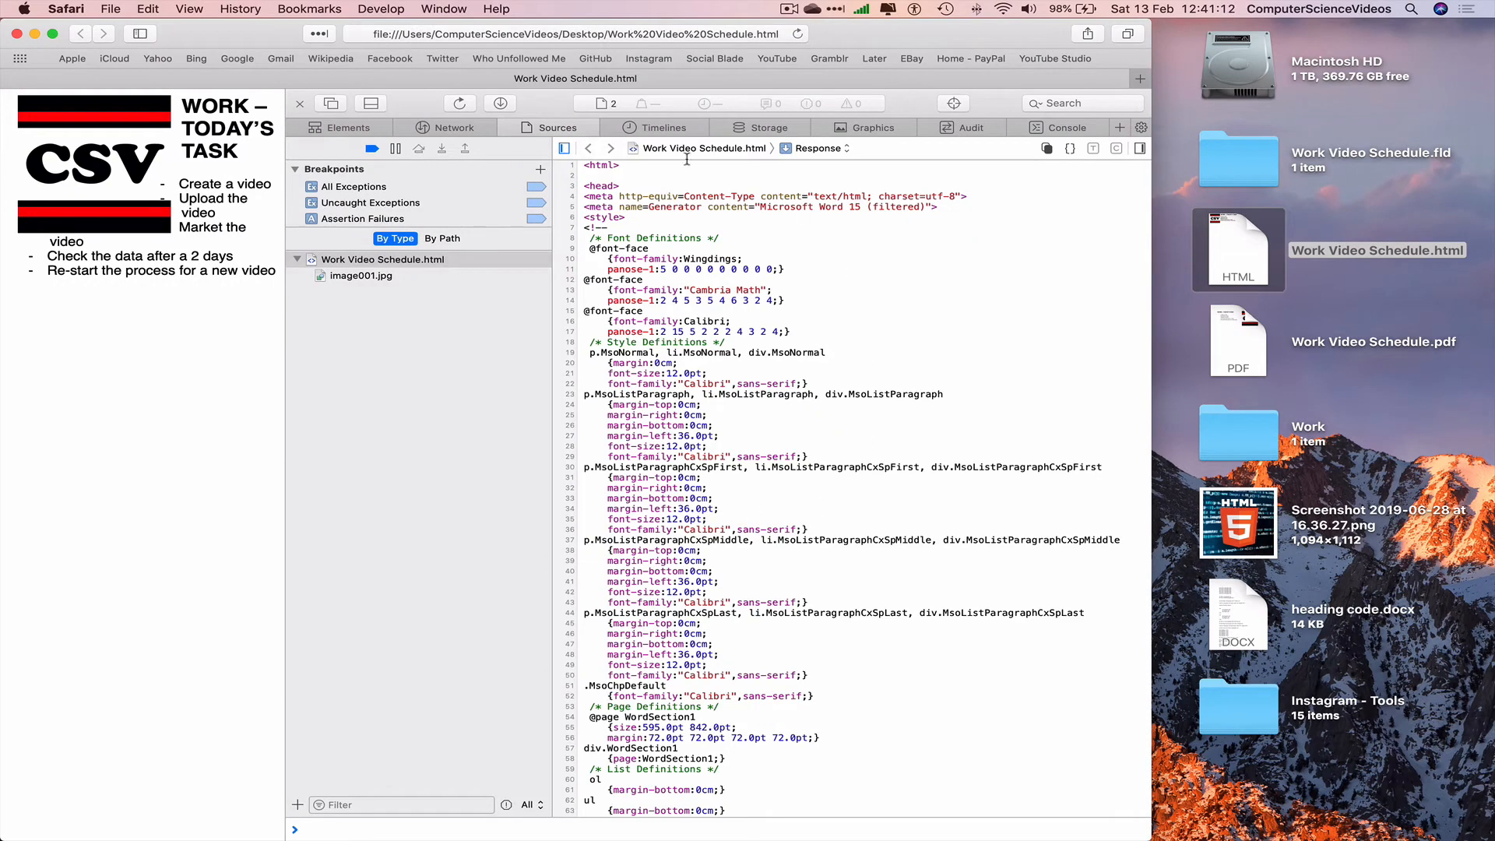
- Scroll through the Word-generated head and style definitions in the page source
{"action": "scroll", "scroll_direction": "down", "scroll_amount": 3}
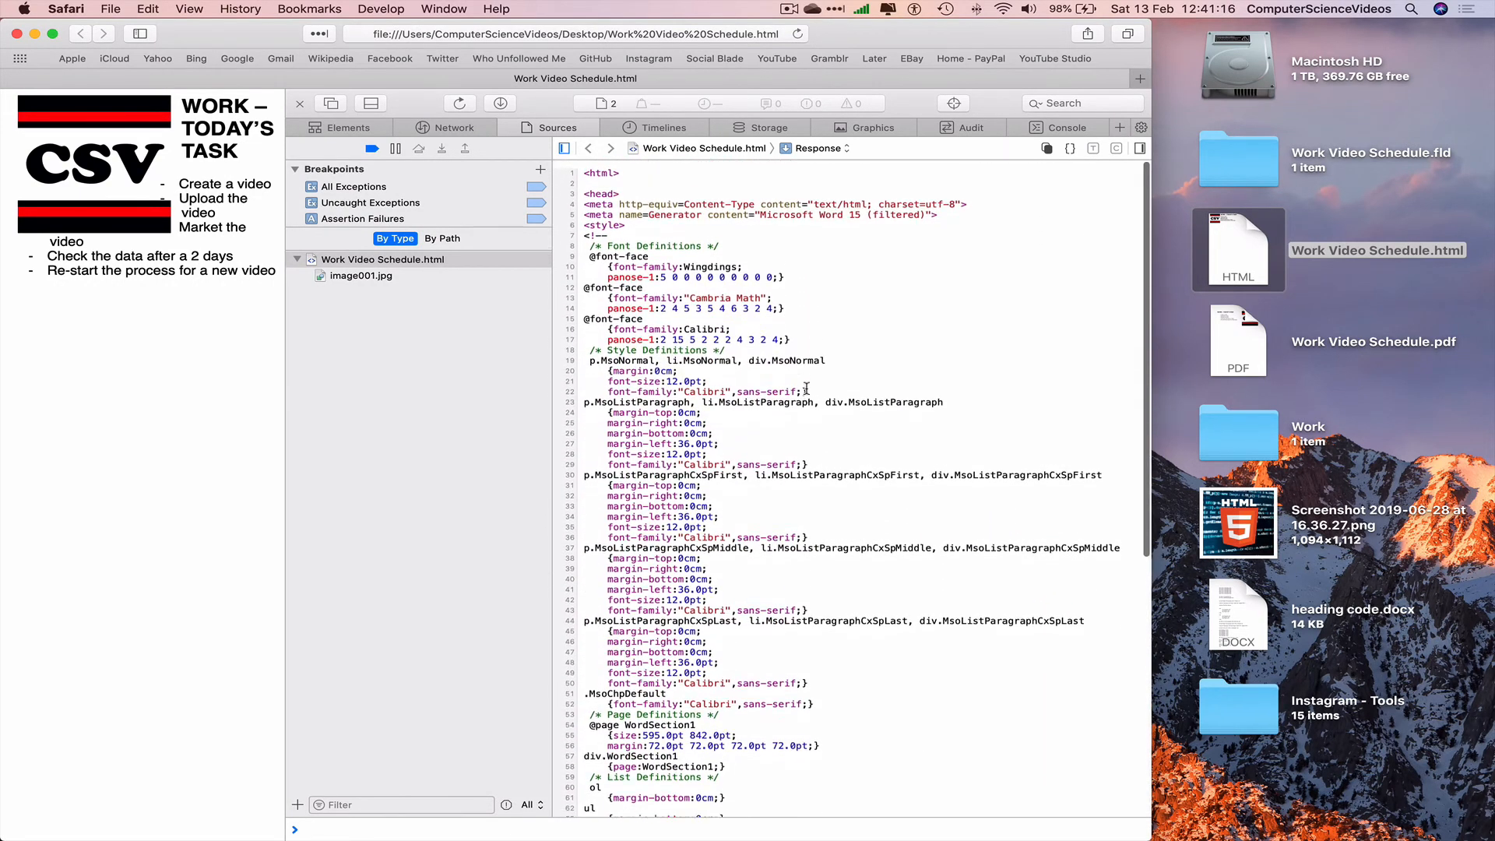
{"action": "scroll", "scroll_direction": "down", "scroll_amount": 3}
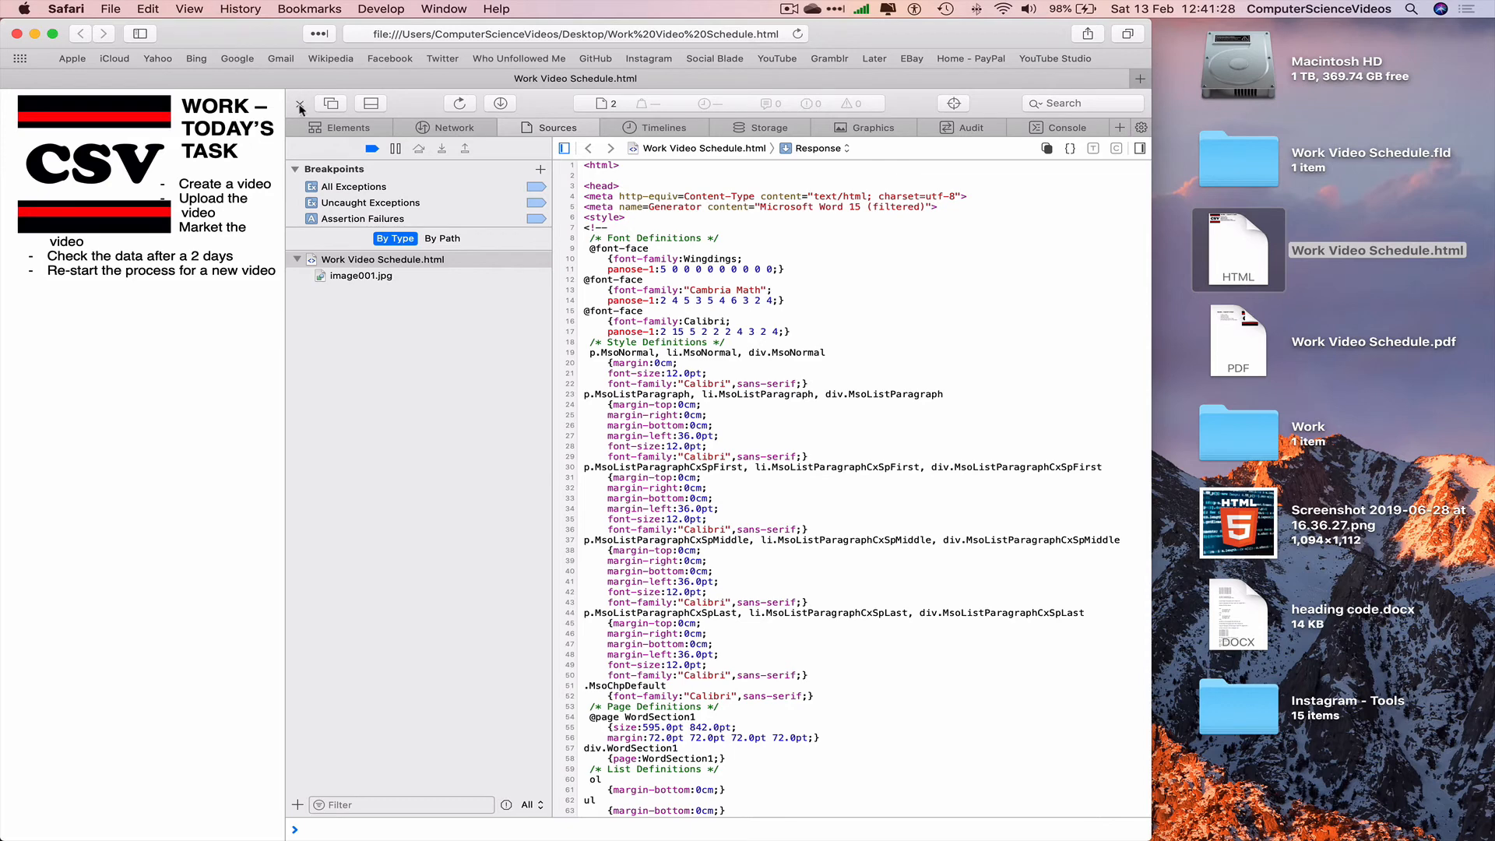
- Close the Web Inspector source view and quit Safari, returning to the desktop
{"action": "left_click", "coordinate": [301, 104]}
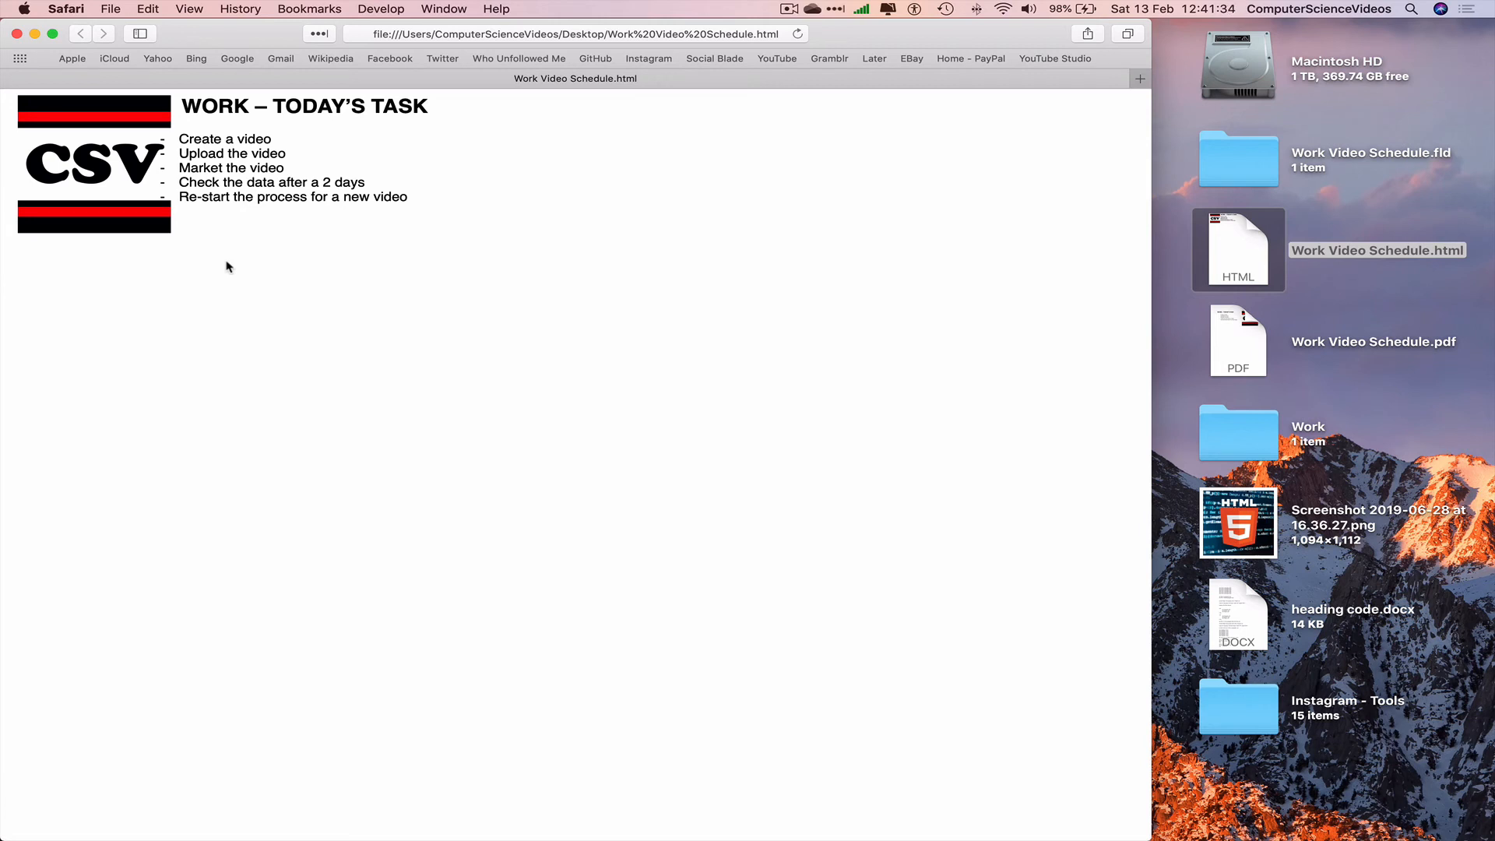
{"action": "left_click", "coordinate": [66, 9]}
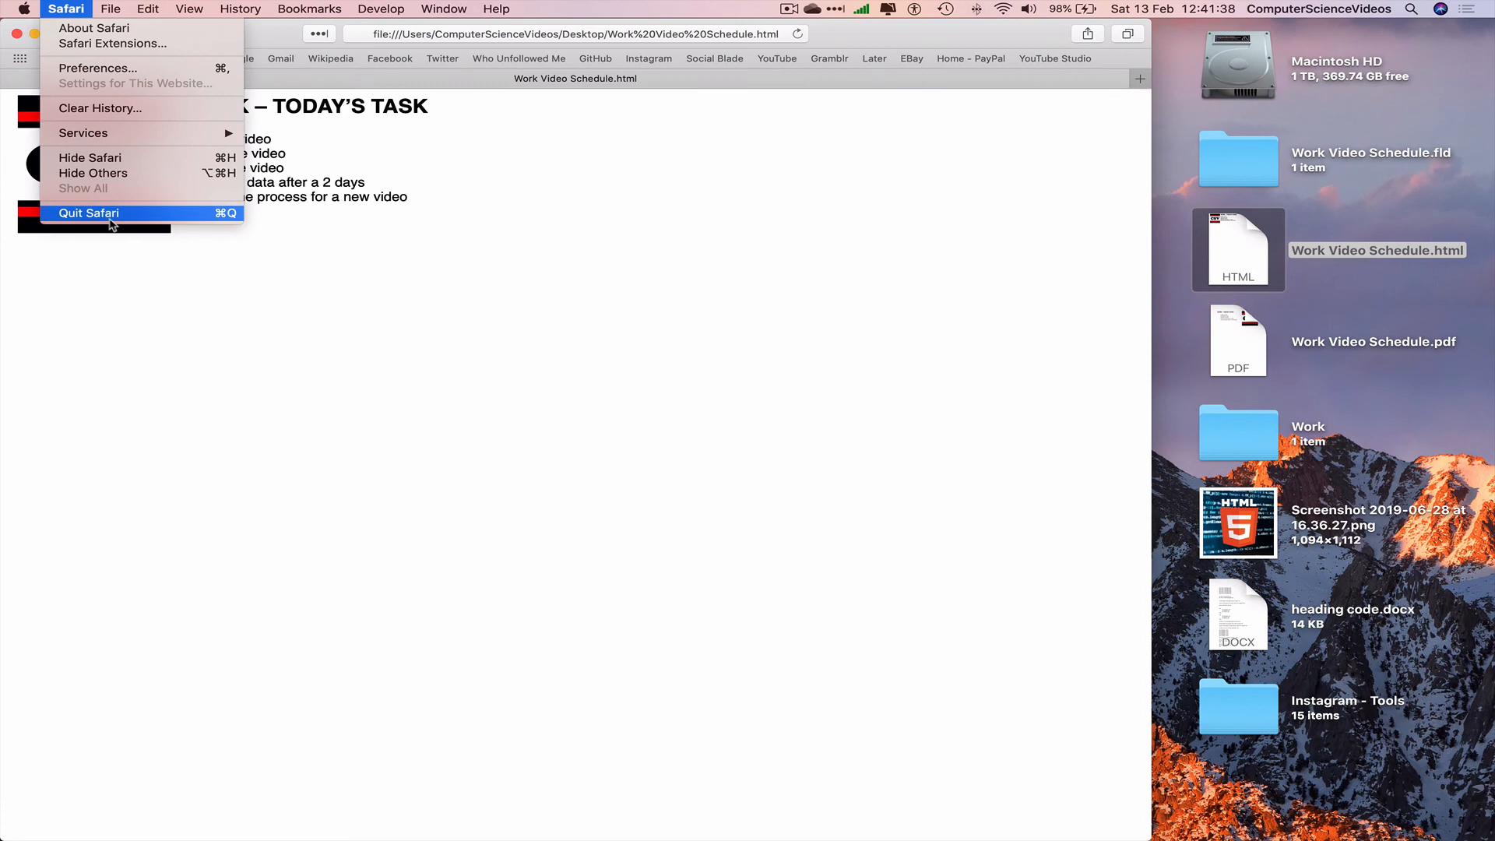
{"action": "left_click", "coordinate": [90, 213]}
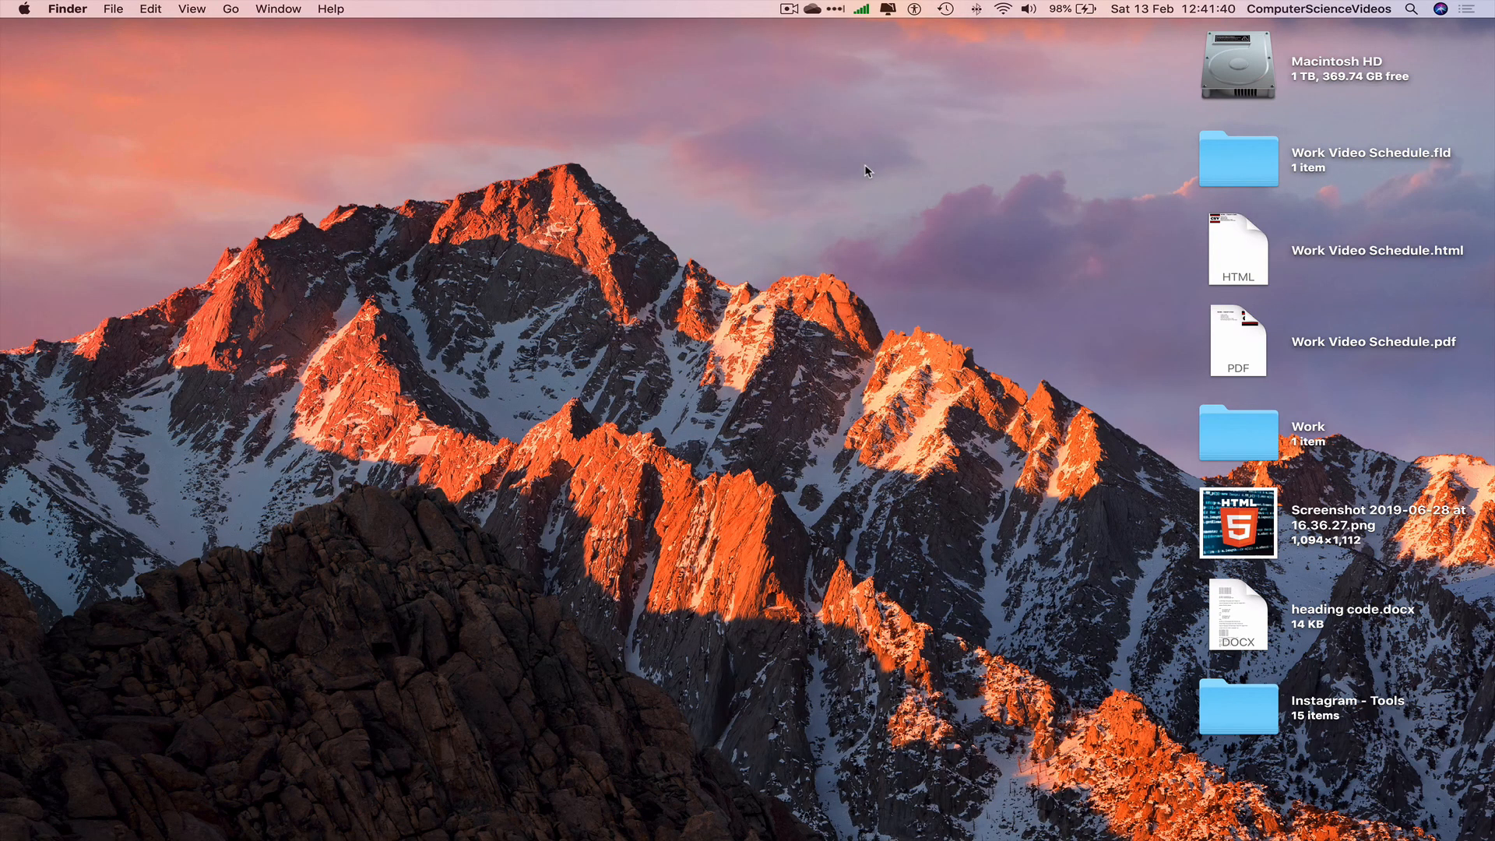